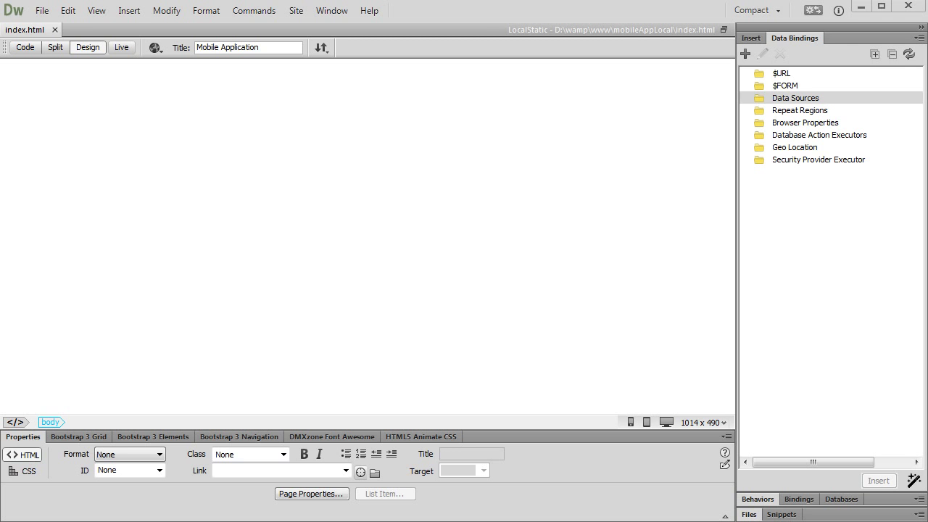
Step: Add a new HTML5 Database Source named MobileAppData from the Data Bindings panel
click(796, 98)
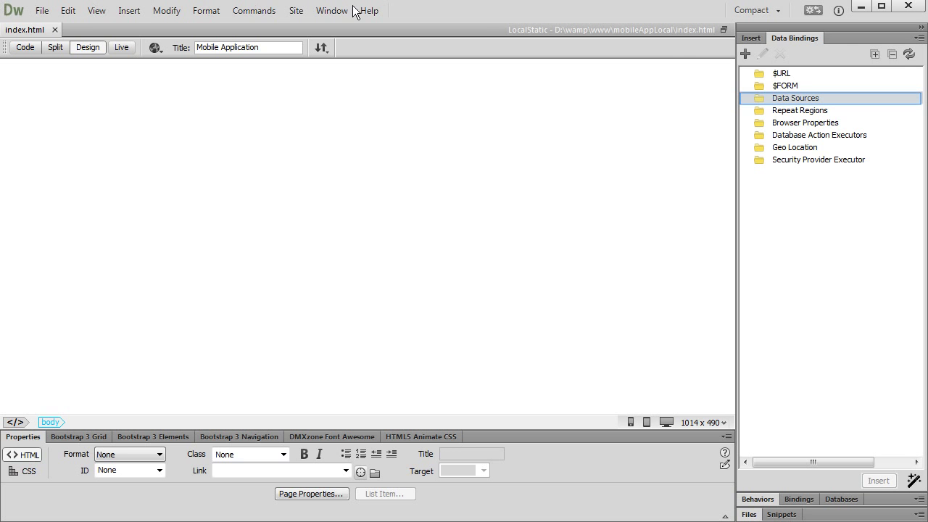
click(796, 98)
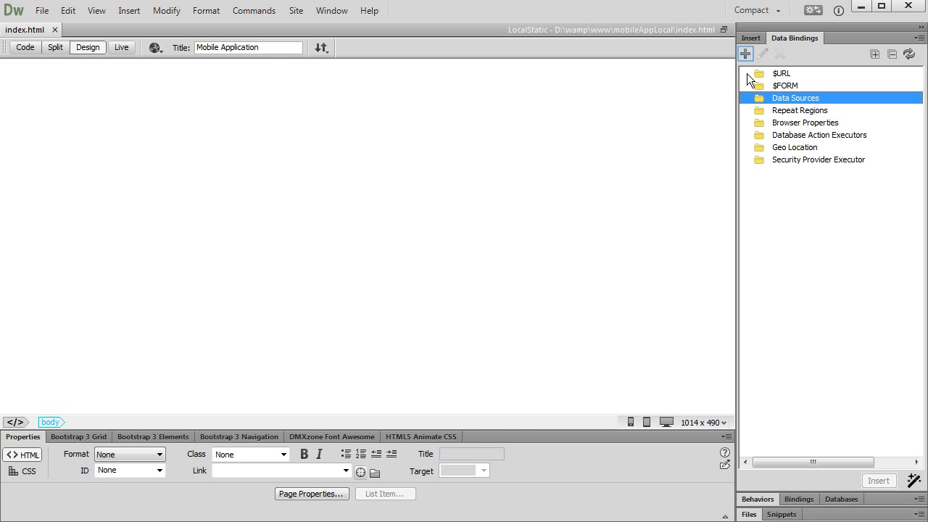
click(745, 54)
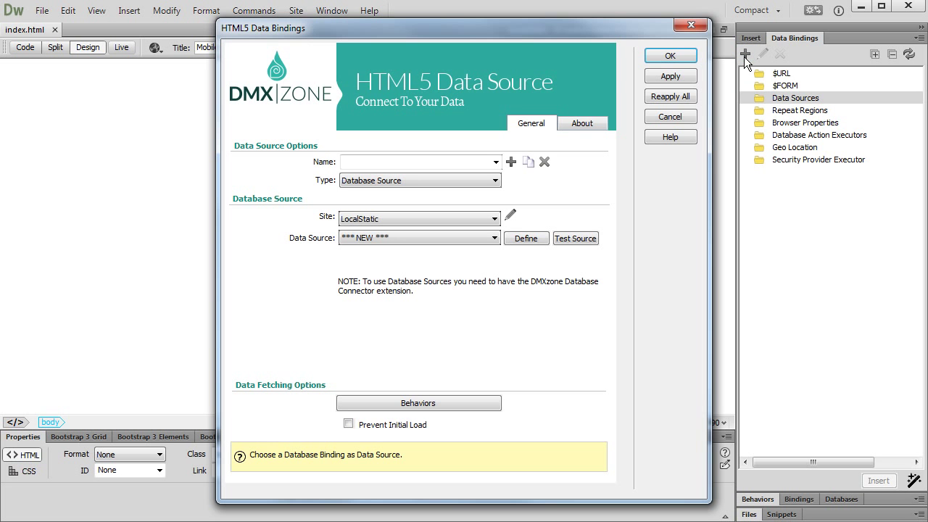
click(414, 162)
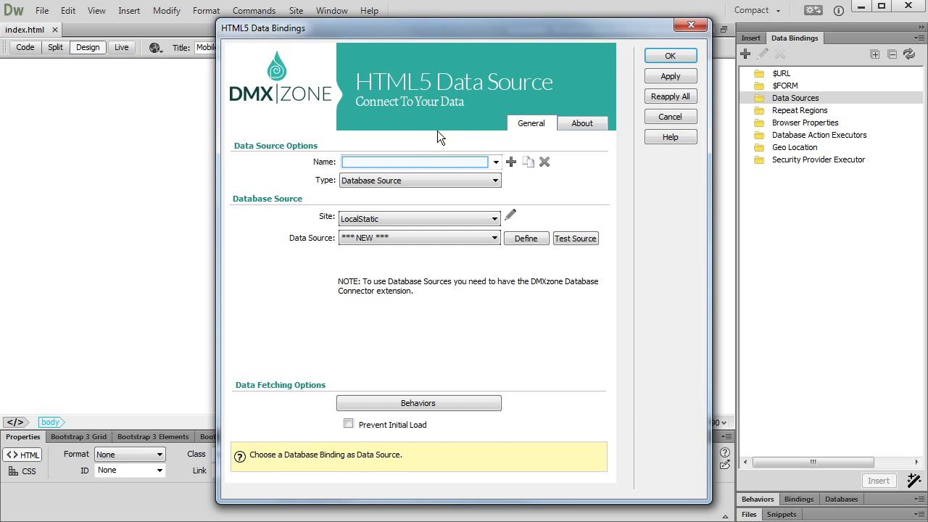
text(MobileAppData)
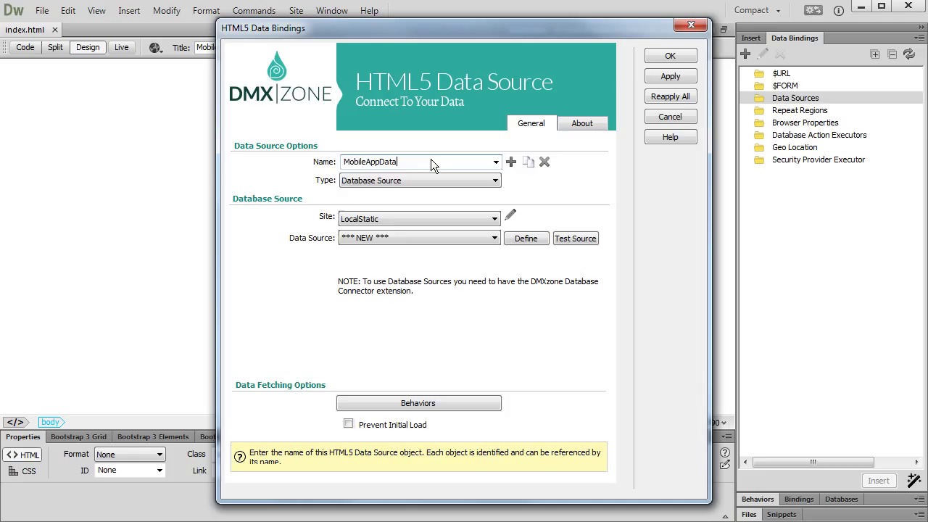
click(419, 180)
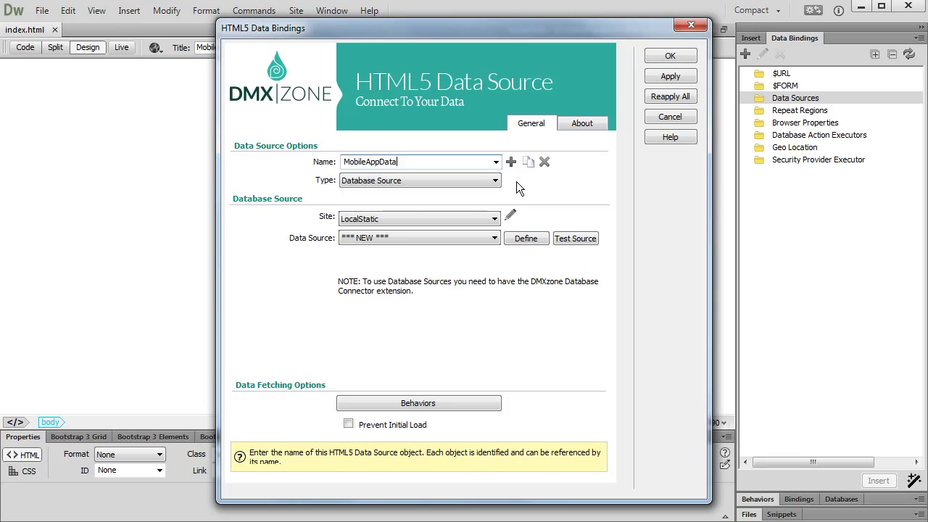
click(418, 218)
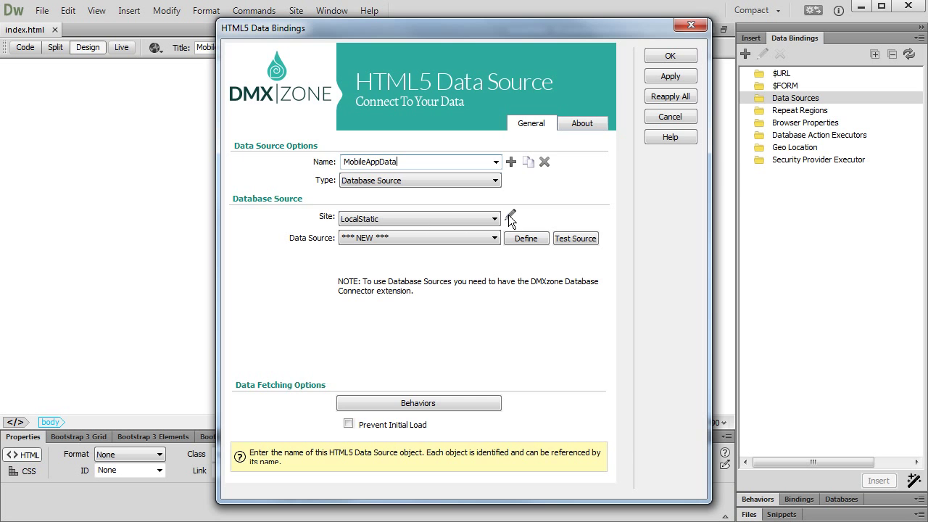
Step: Define a new site named RemoteDataAPIsite in Manage Sites and finish
click(510, 218)
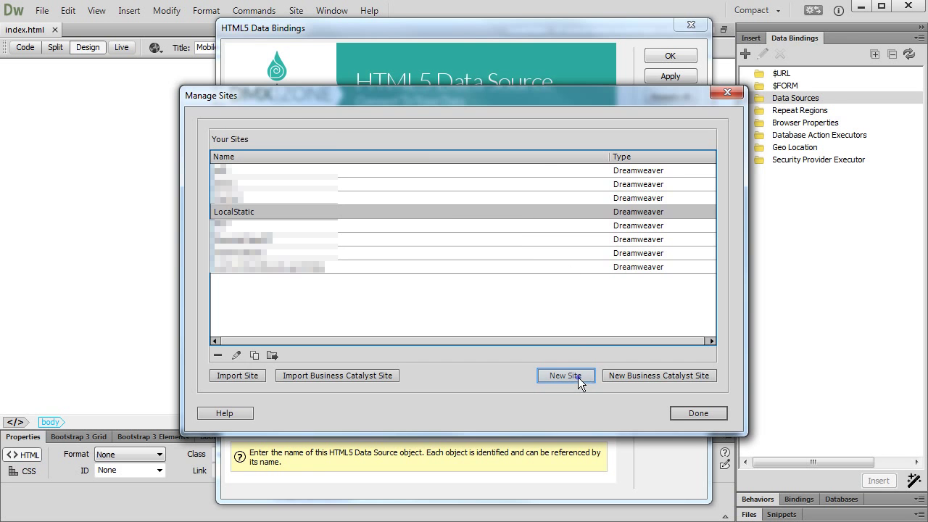
click(565, 375)
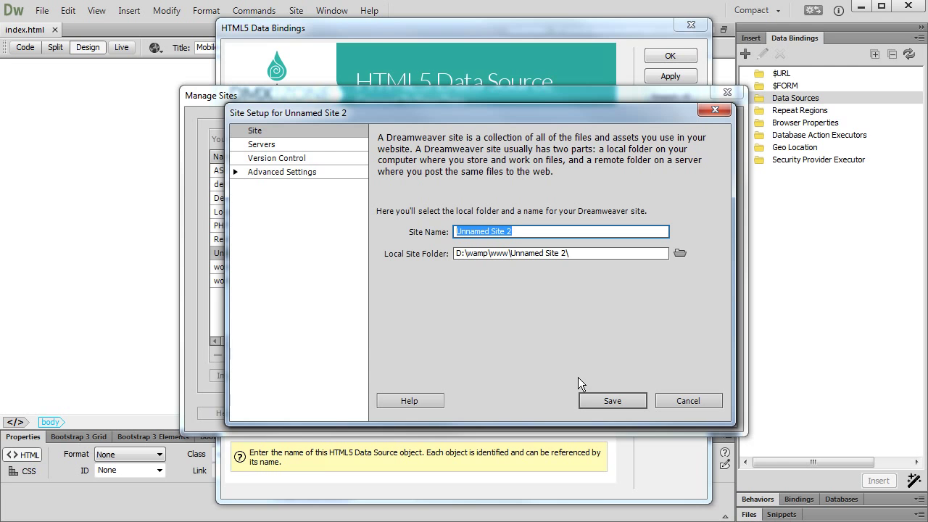
text(RemoteDataAPIsite)
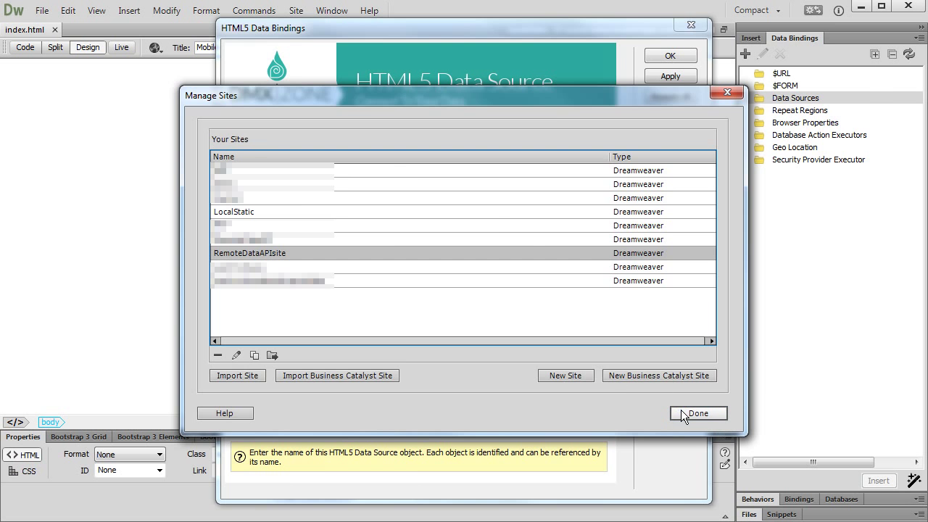
click(698, 413)
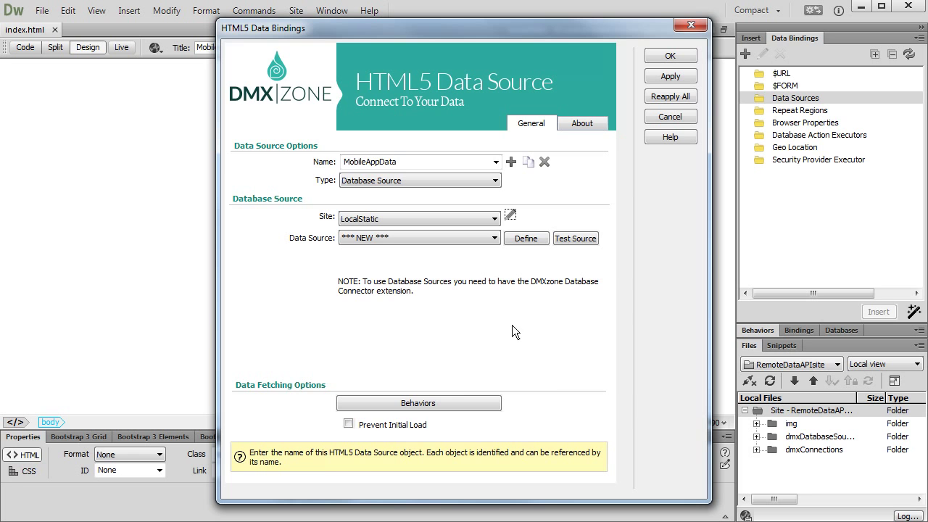
Step: Set MobileAppData's site to RemoteDataAPI and begin defining its database source
click(494, 219)
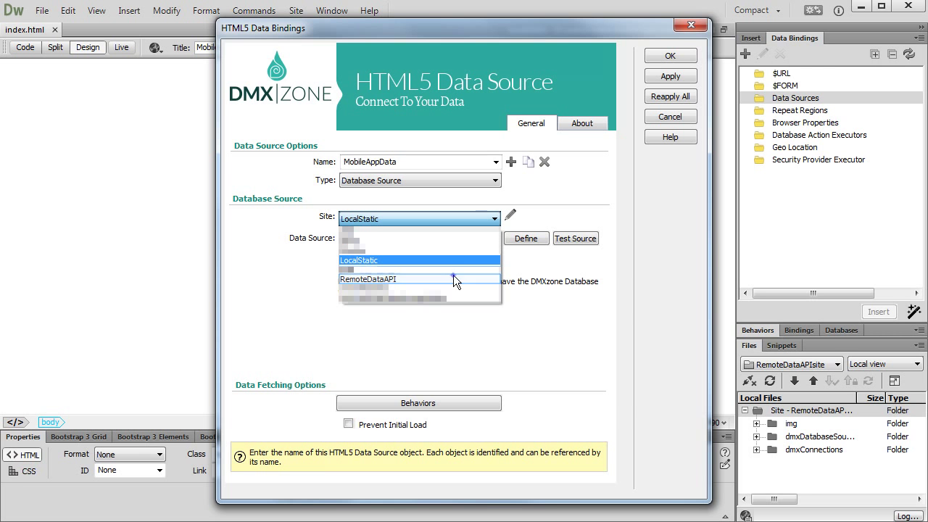
click(369, 279)
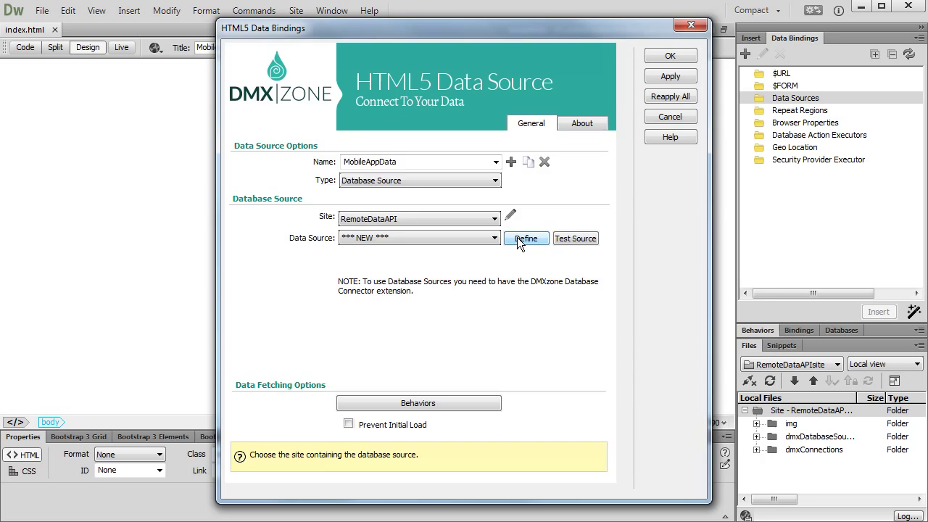
click(526, 238)
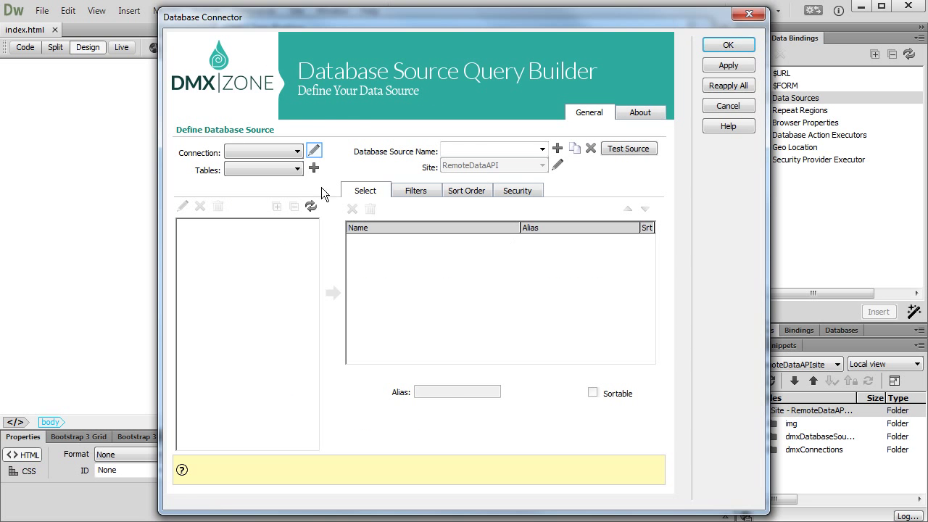
Step: Create a new MySQL database connection named remote
click(314, 151)
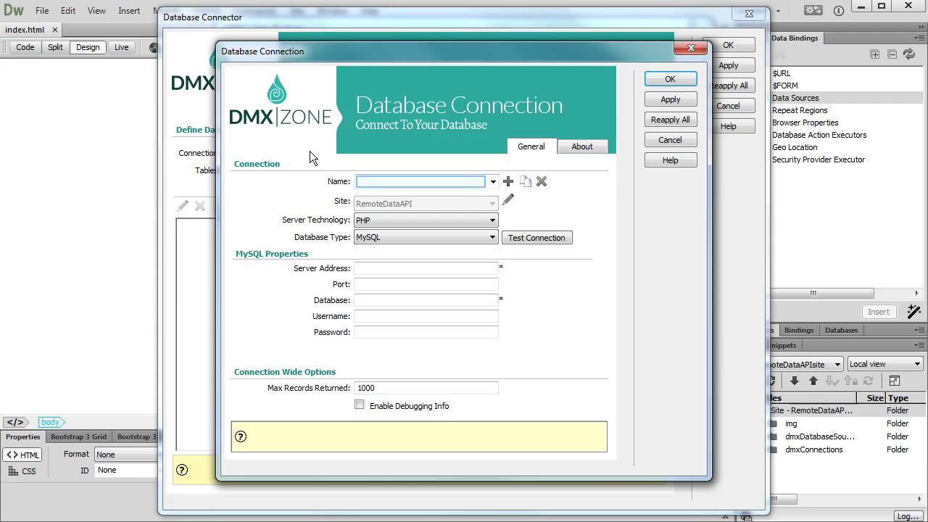
click(421, 182)
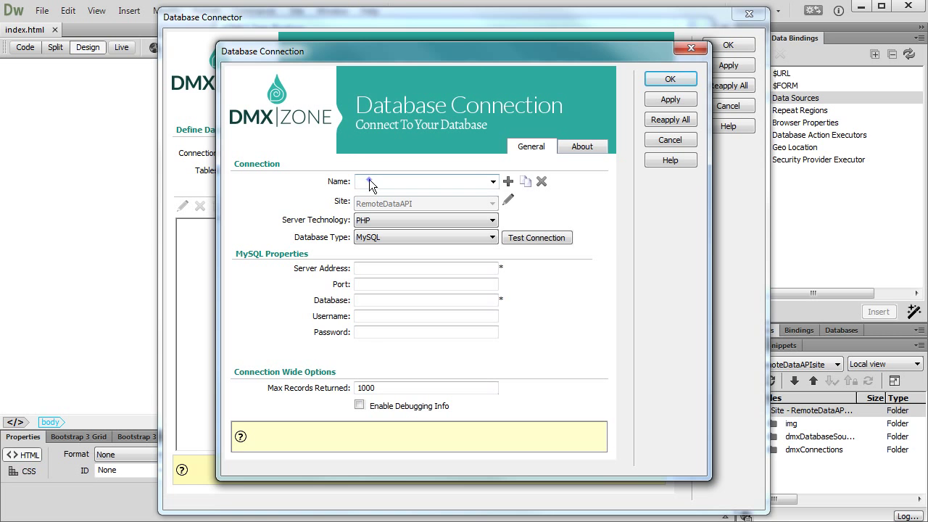
text(remote)
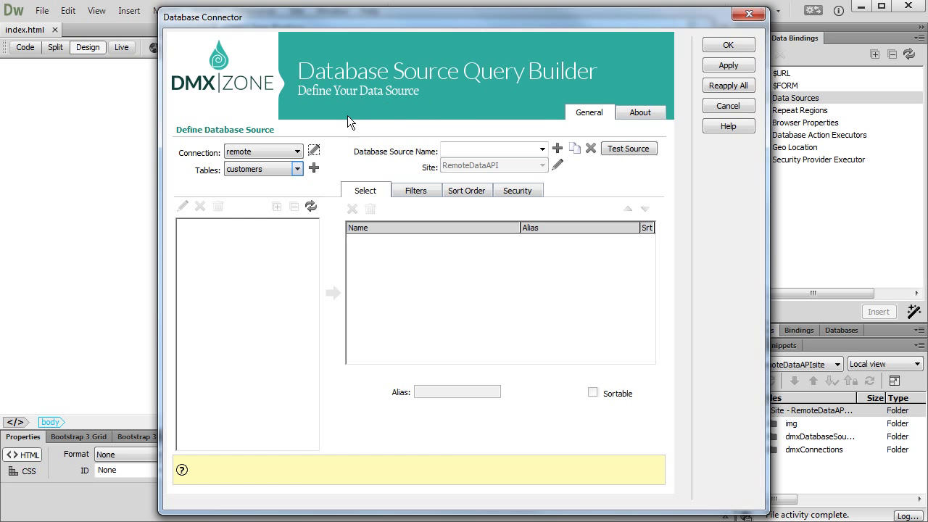
Step: Query the products table with all its columns, naming the source product
click(298, 168)
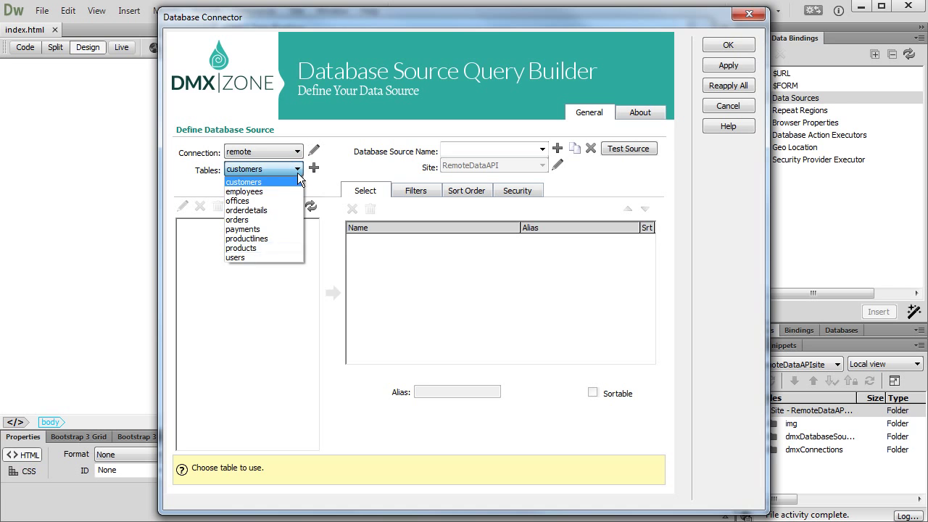
click(240, 248)
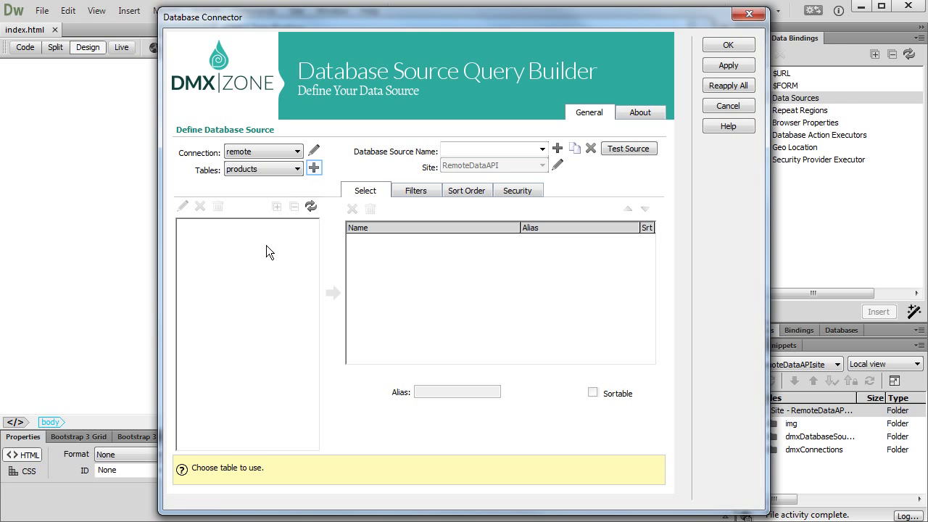
click(314, 168)
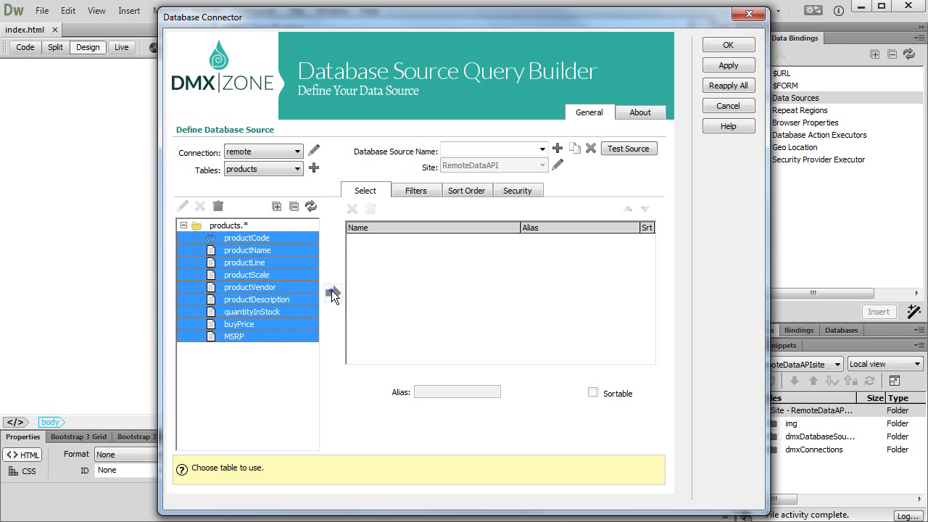
click(333, 293)
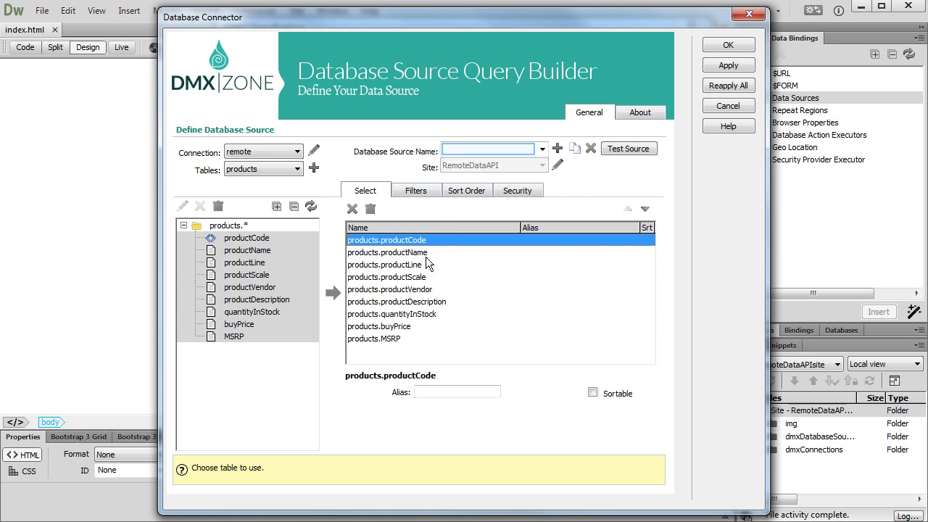
text(products)
text(25)
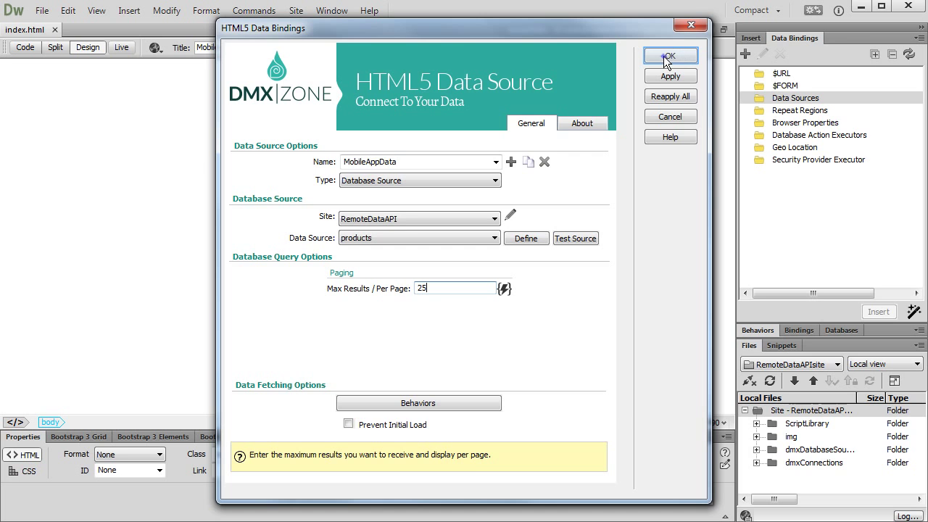
Step: Save the MobileAppData data source and expand its product data fields
click(669, 55)
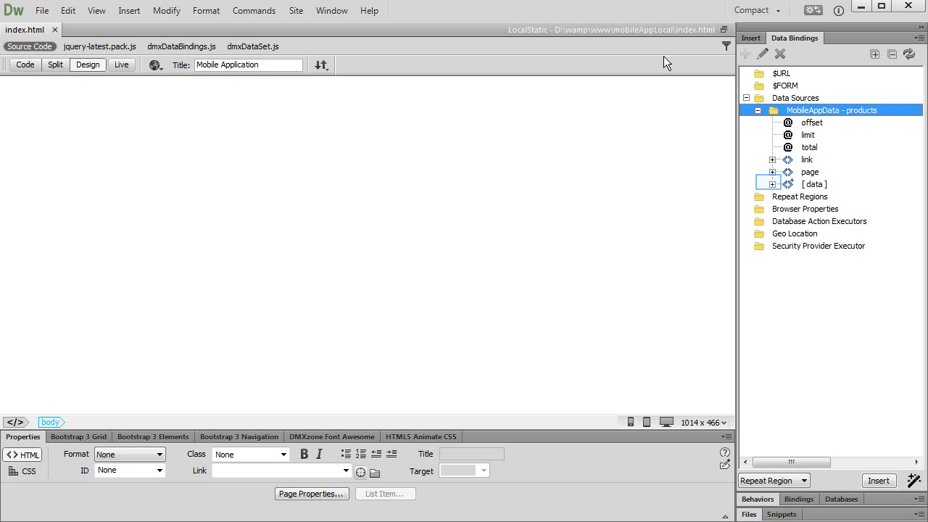
click(773, 183)
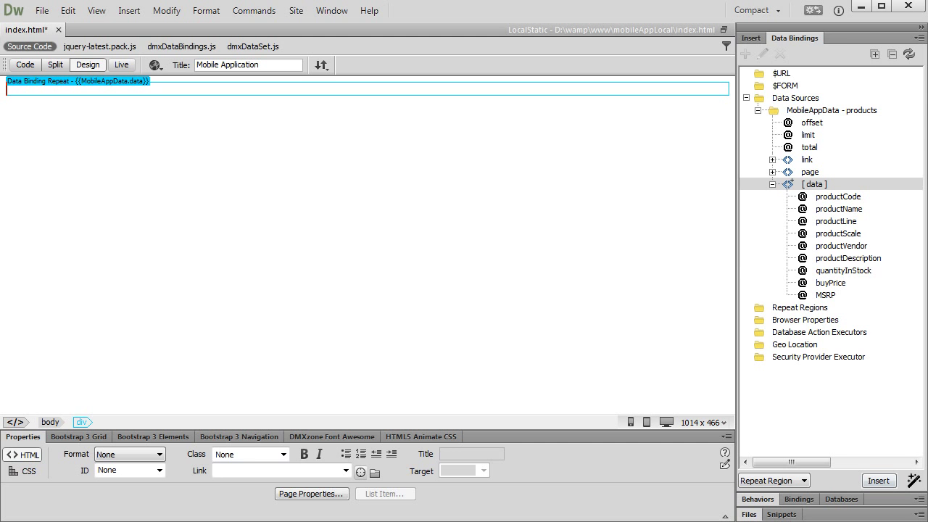
Step: Insert the productName field into the repeat region and view the names in Live view
click(839, 209)
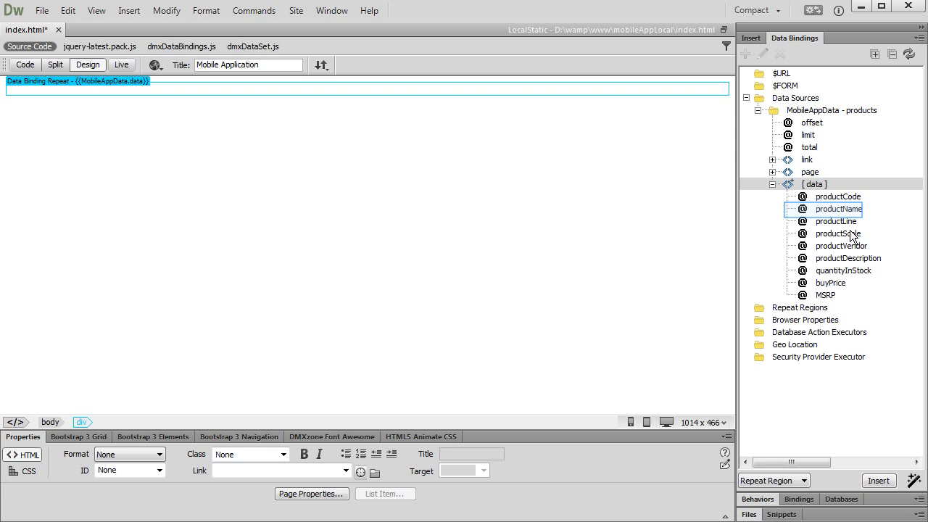
click(838, 209)
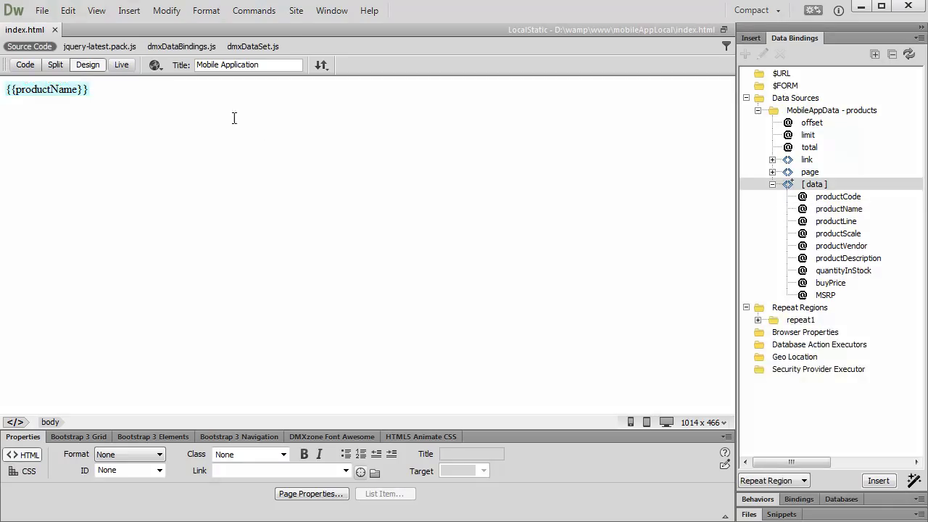
click(121, 64)
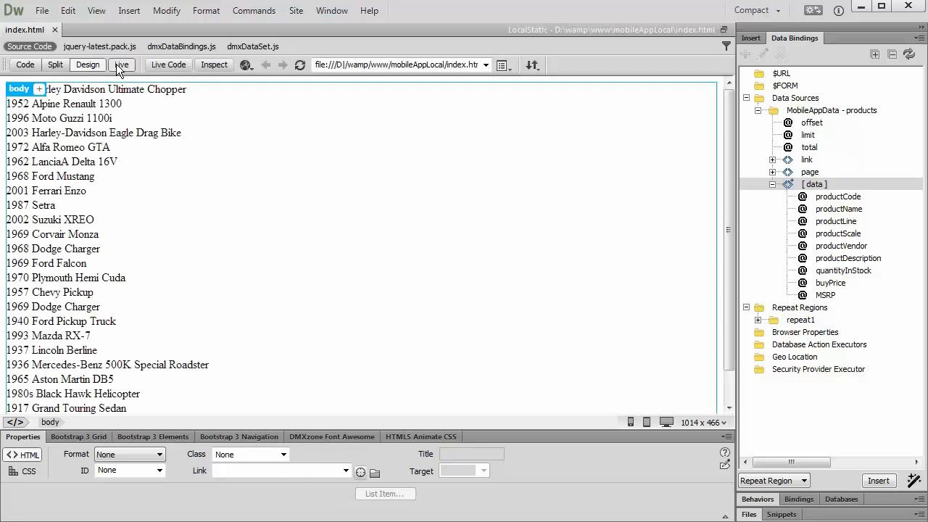
scroll(down, 3)
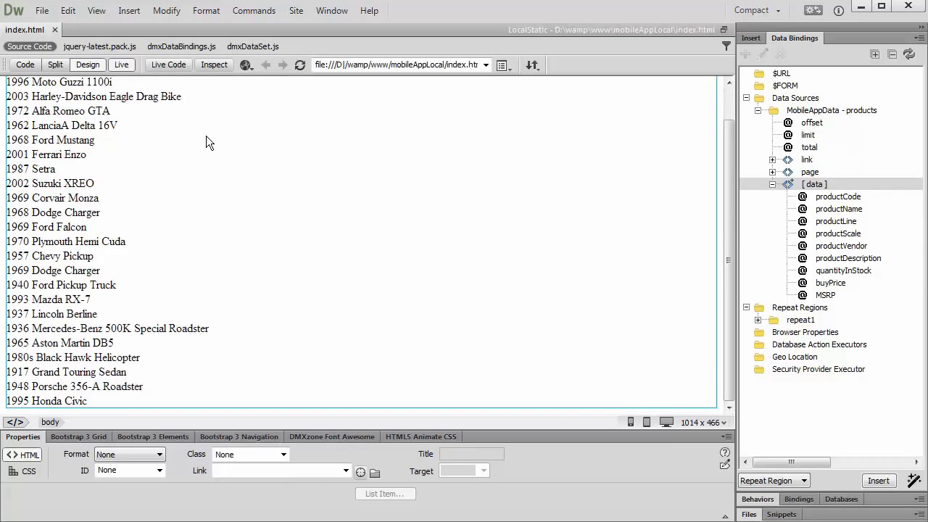